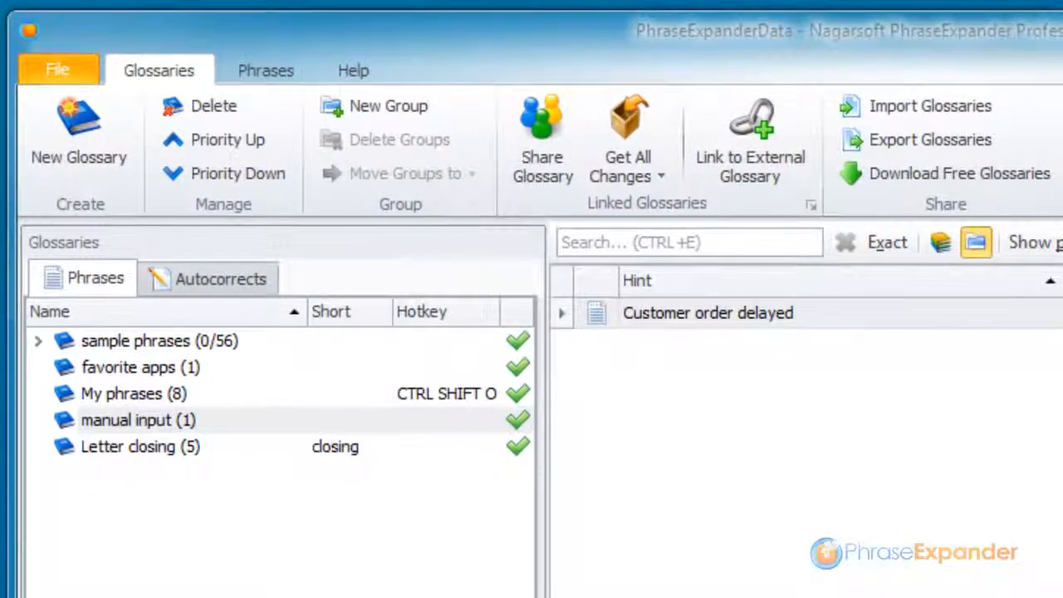
mouse_move(161, 457)
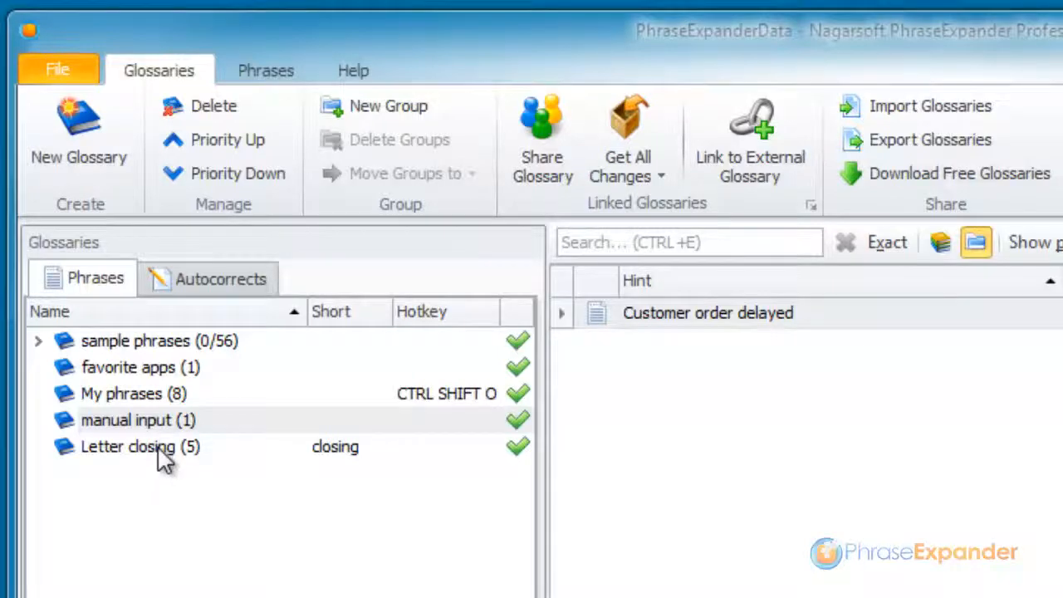
Select the Letter closing glossary to list its five closing phrases.
left_click(127, 446)
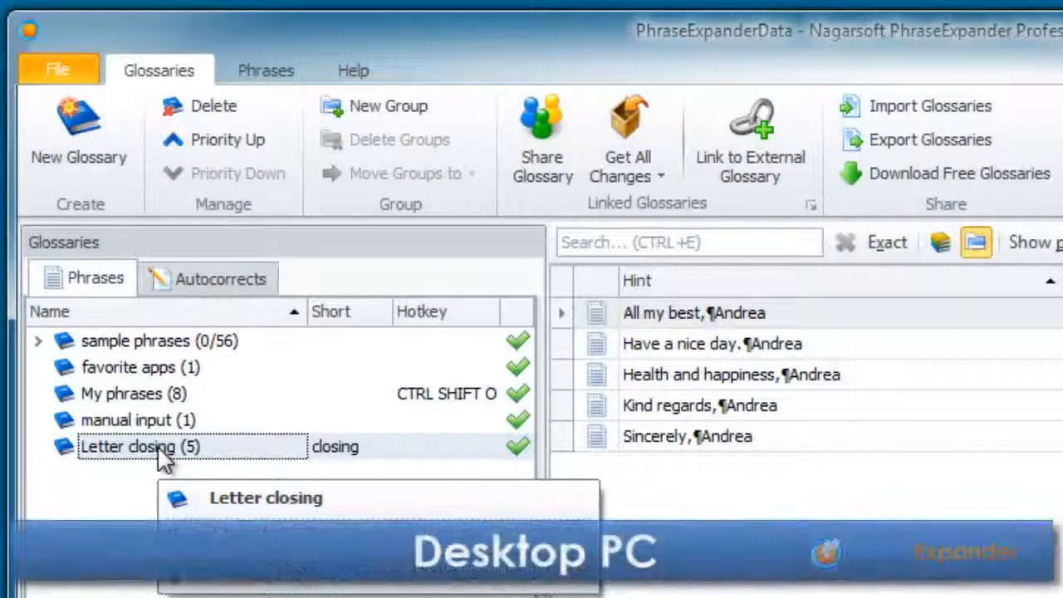
mouse_move(543, 137)
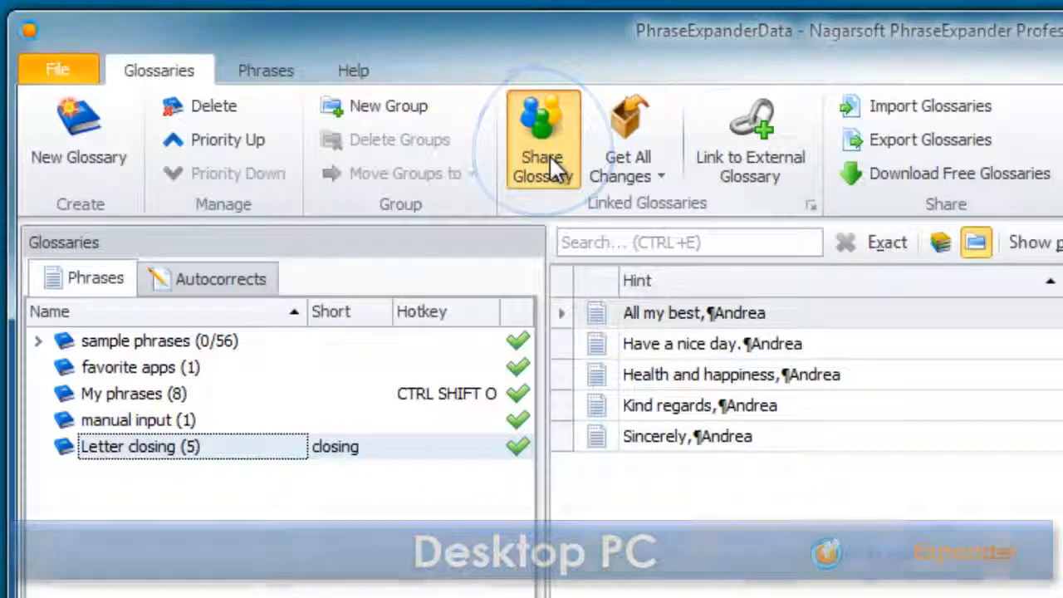
Share Letter closing as Letter closing.ipglo in the Dropbox\my data folder.
left_click(542, 133)
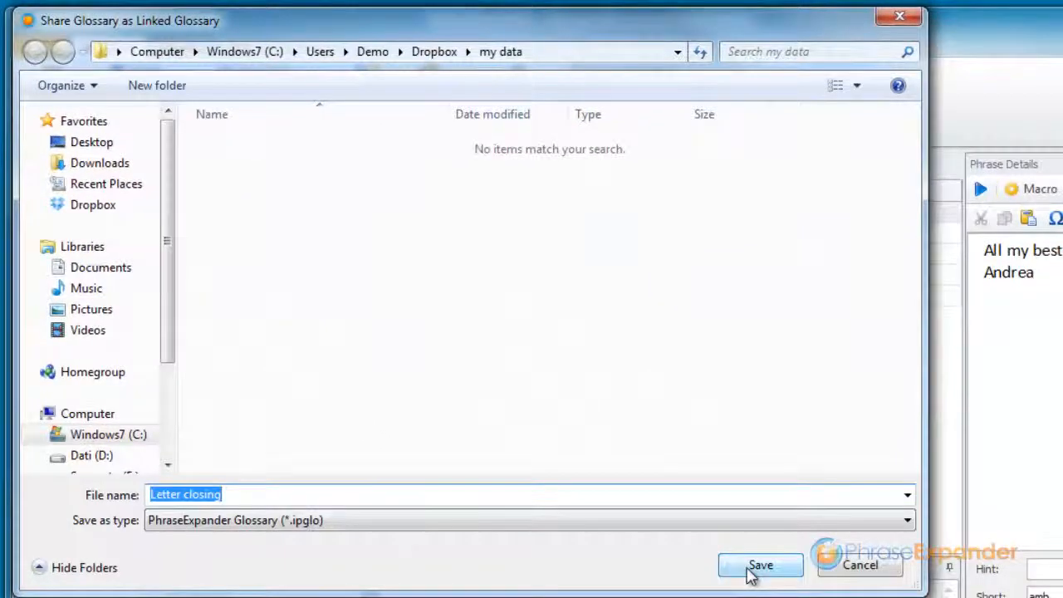
left_click(760, 565)
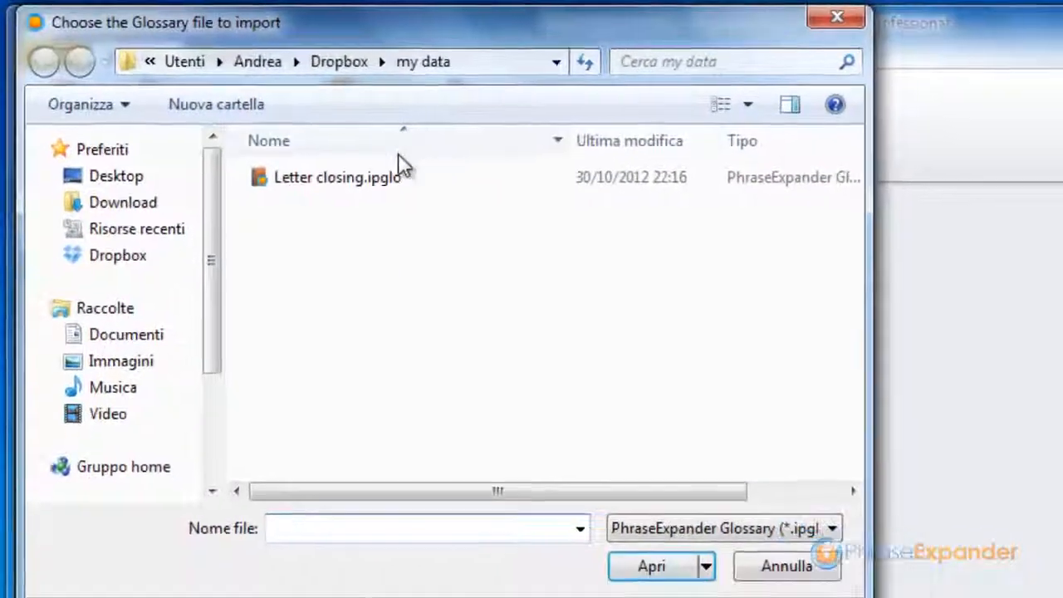
Link Letter closing.ipglo from Dropbox\my data as an external glossary.
left_click(336, 176)
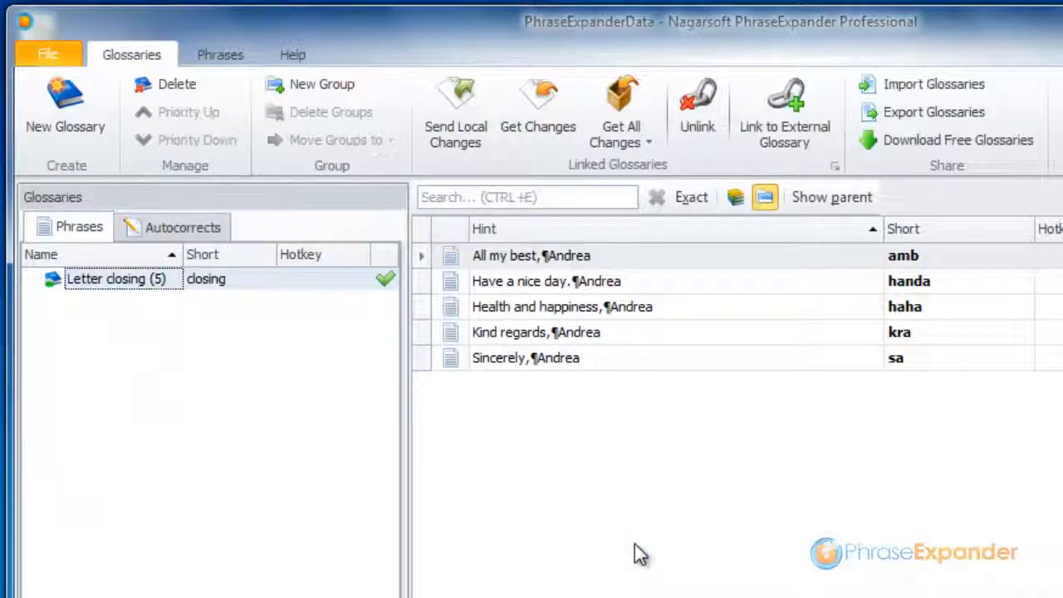
mouse_move(634, 524)
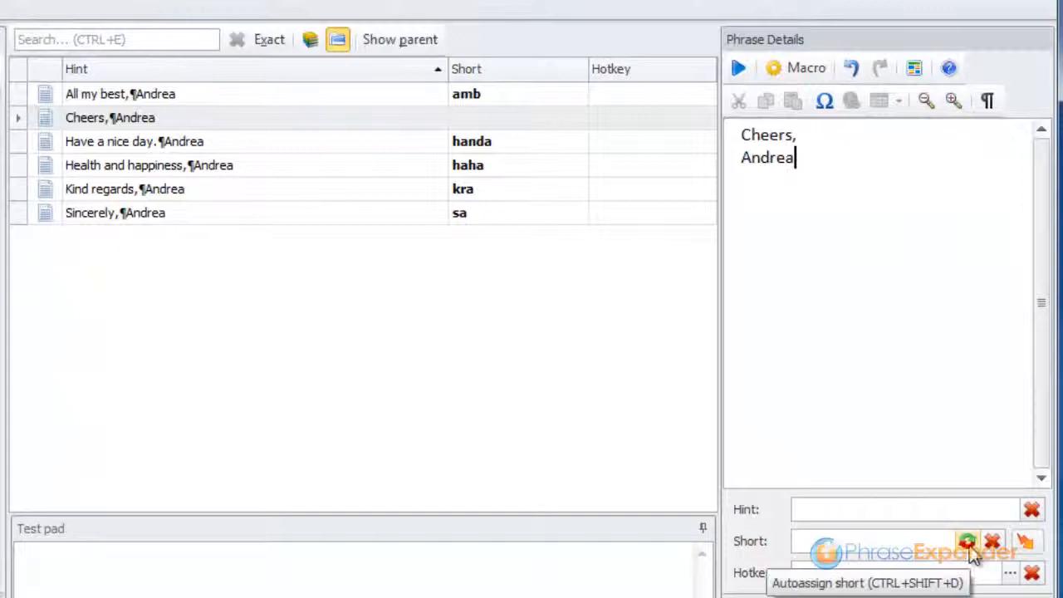
Autoassign the shortcut ca to the new 'Cheers, Andrea' phrase.
left_click(966, 541)
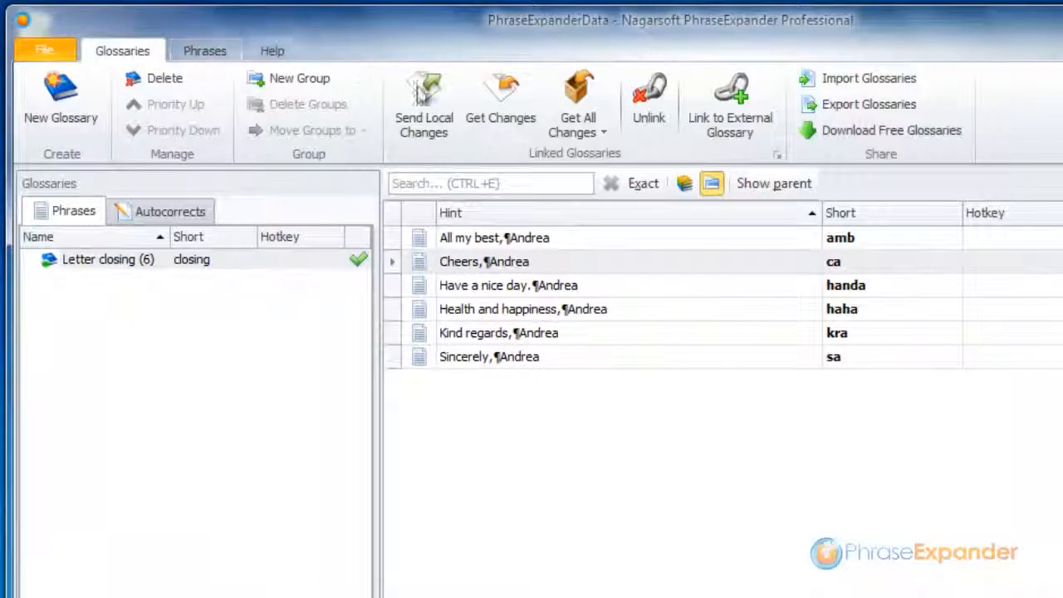
mouse_move(424, 104)
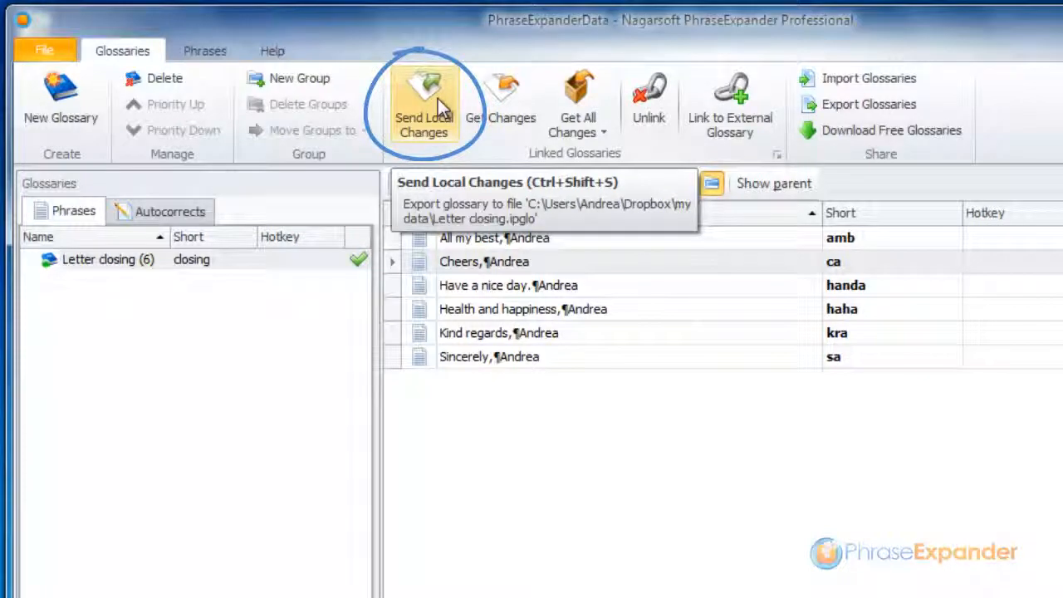
Export the six-phrase glossary over the shared Dropbox file, confirming the overwrite.
left_click(423, 104)
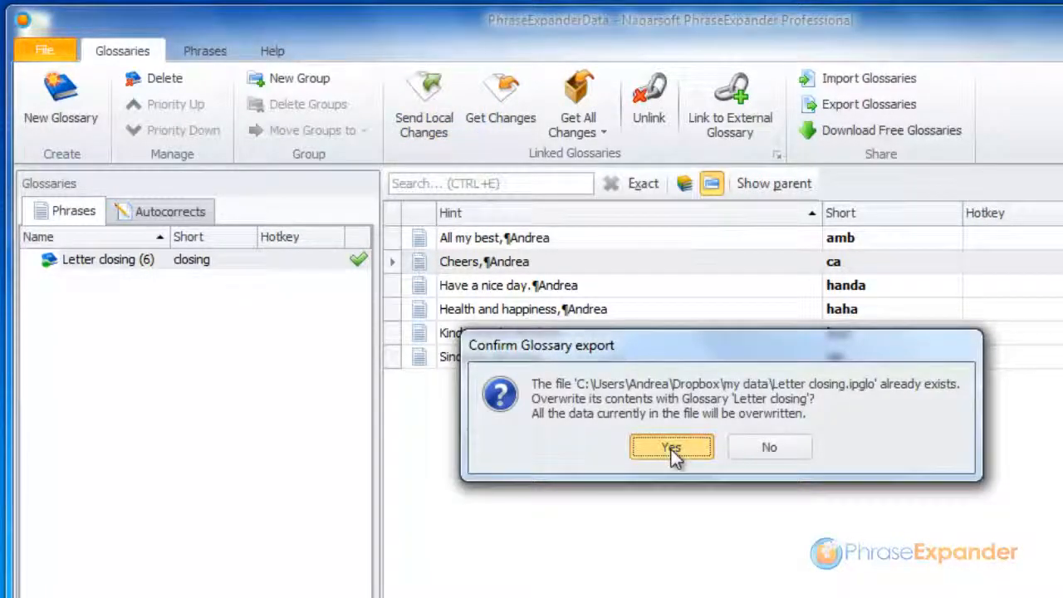
left_click(672, 447)
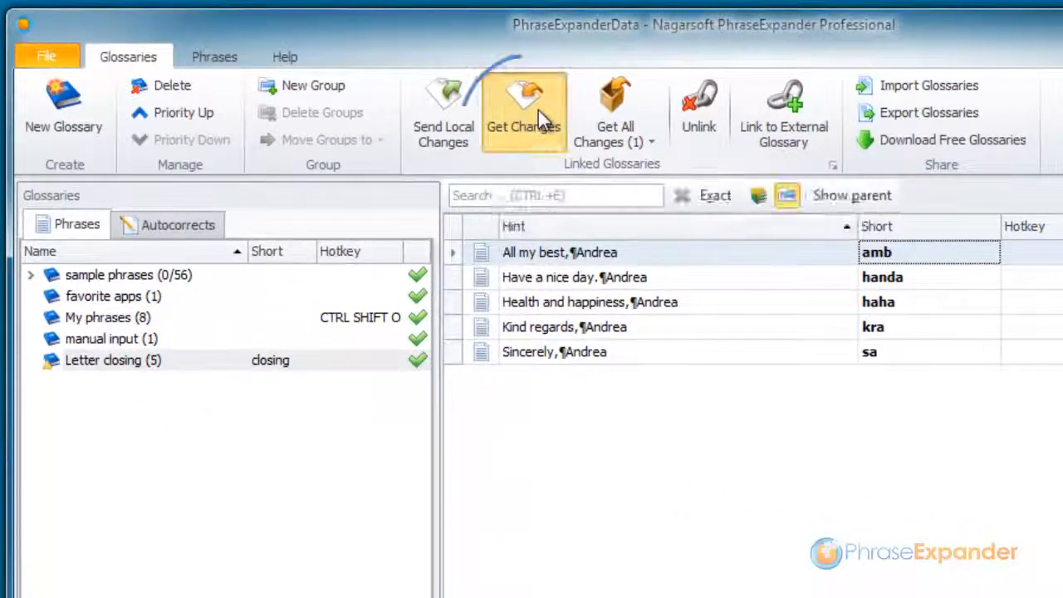
Fetch shared changes so 'Cheers, Andrea' (ca) appears, then view linked-glossary receive options.
left_click(524, 108)
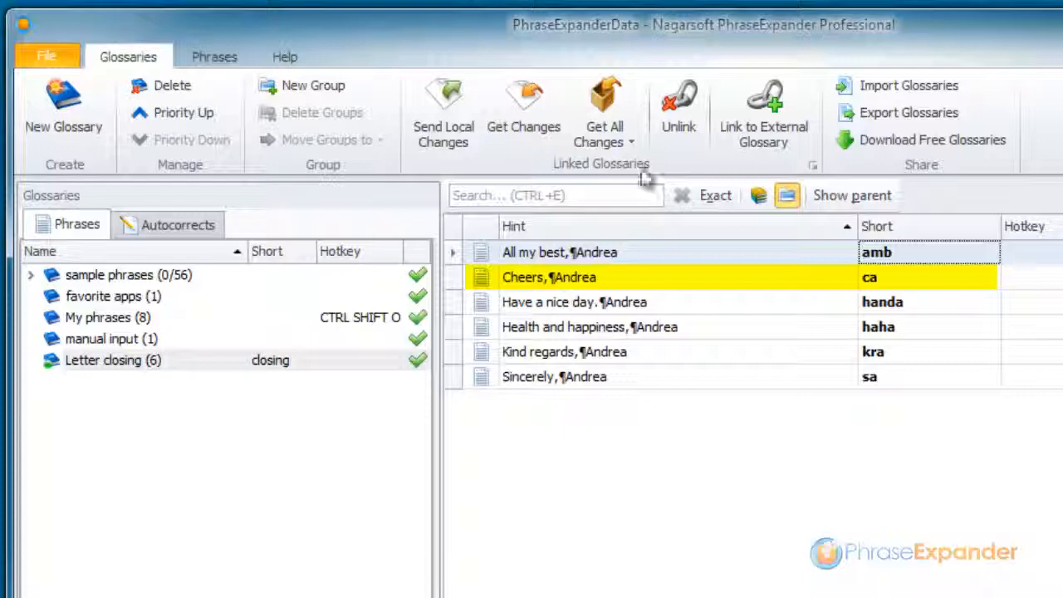
left_click(581, 277)
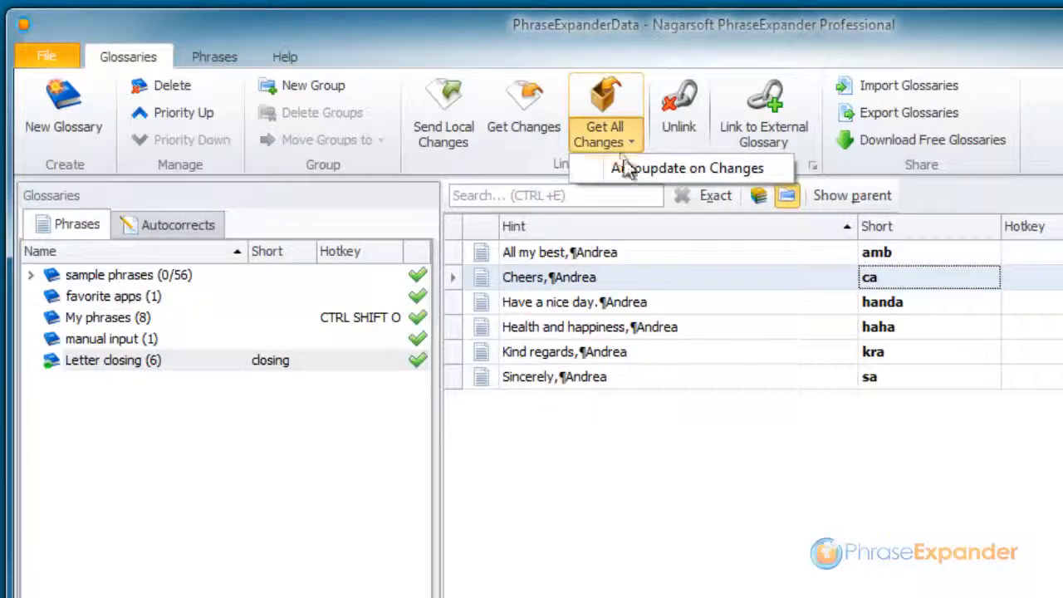
mouse_move(633, 172)
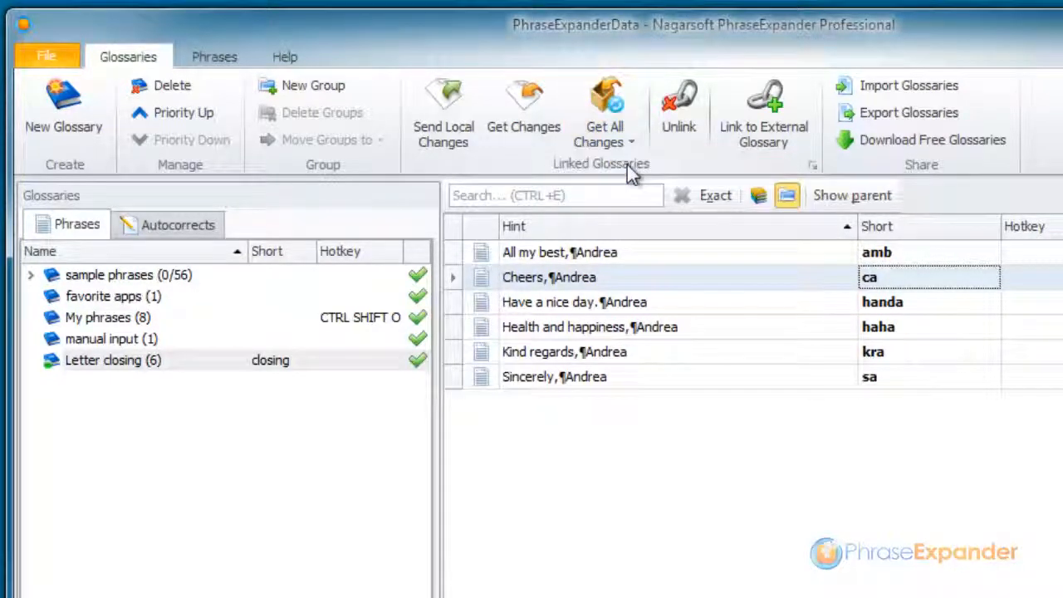